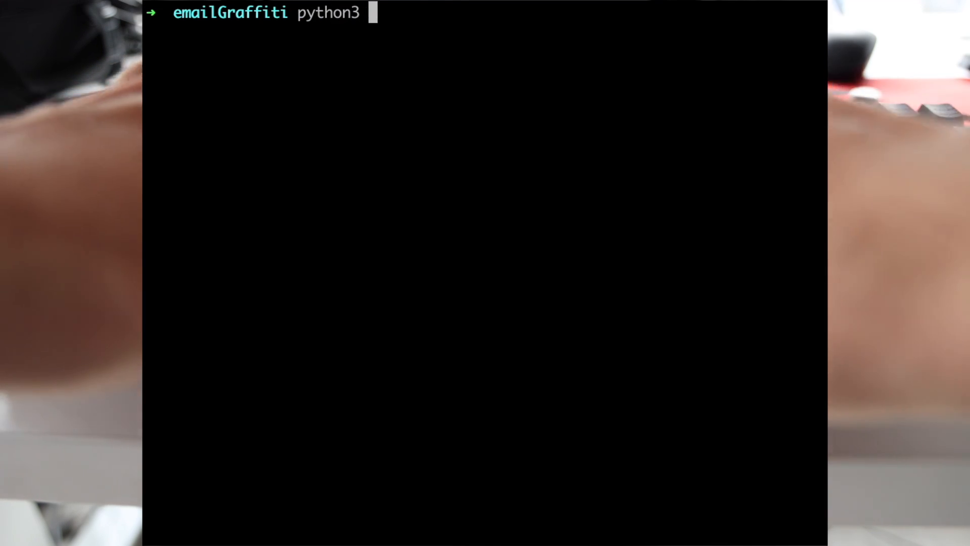
pyautogui.write('checkMyOldEmails.py')
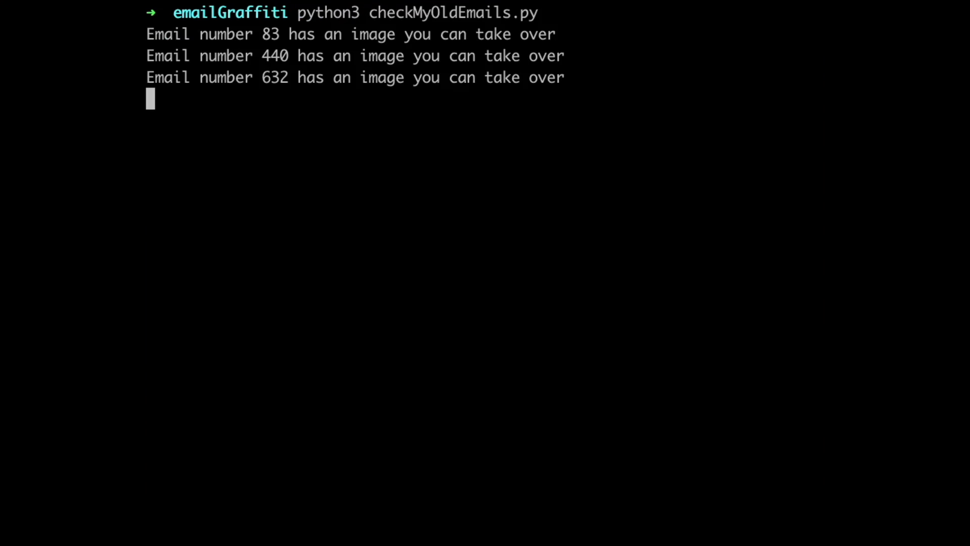